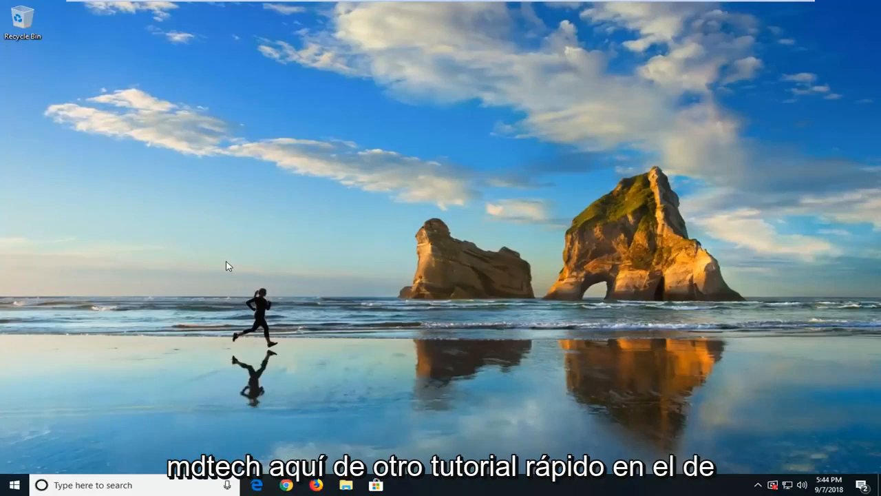
{"action": "mouse_move", "coordinate": [212, 268]}
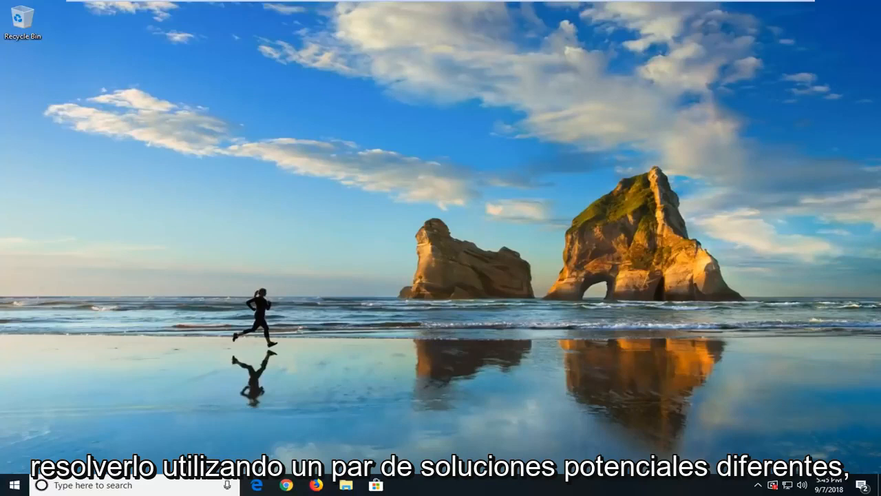
{"action": "mouse_move", "coordinate": [718, 359]}
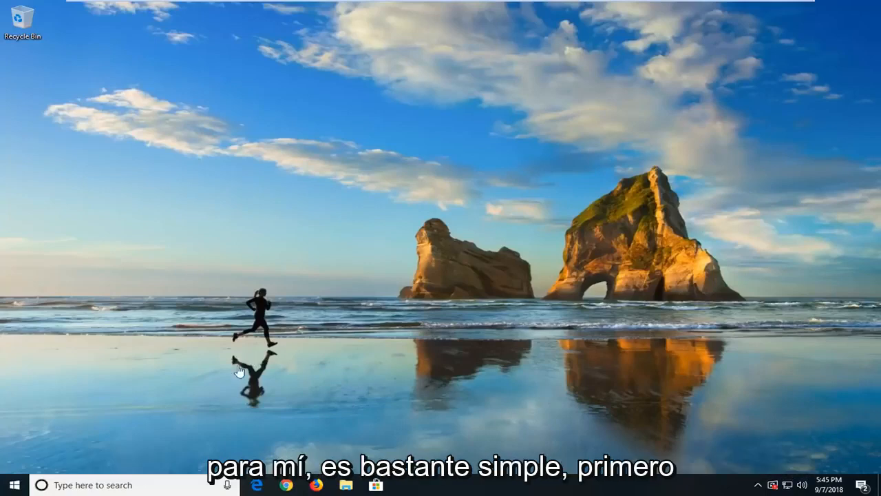
- Search Start for "services" and launch the Services console
{"action": "left_click", "coordinate": [10, 484]}
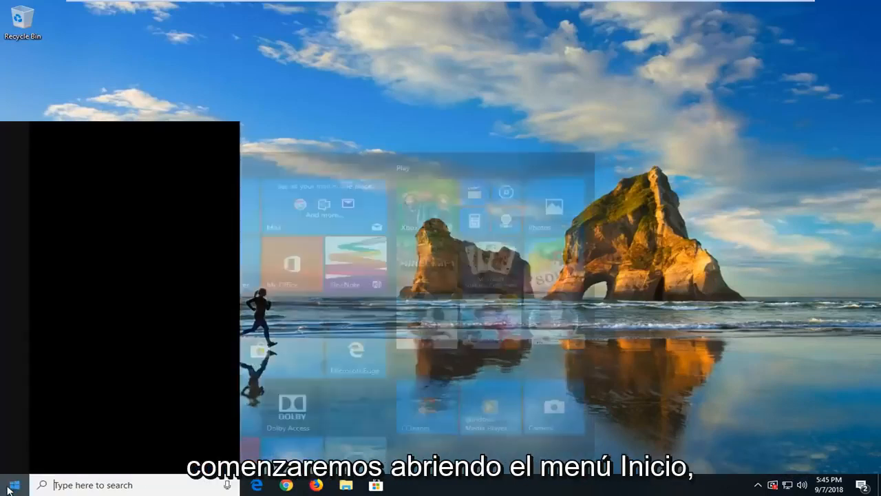
{"action": "left_click", "coordinate": [11, 485]}
{"action": "type", "text": "s"}
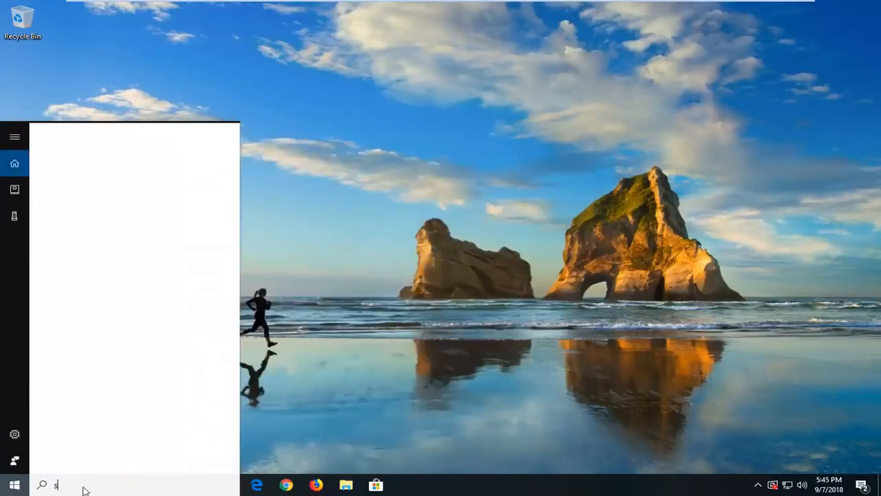
{"action": "type", "text": "ervices"}
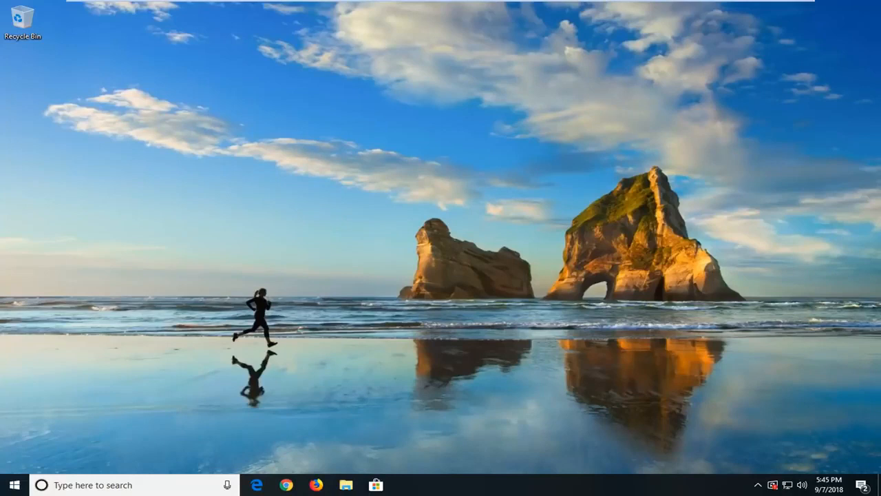
{"action": "left_click", "coordinate": [405, 485]}
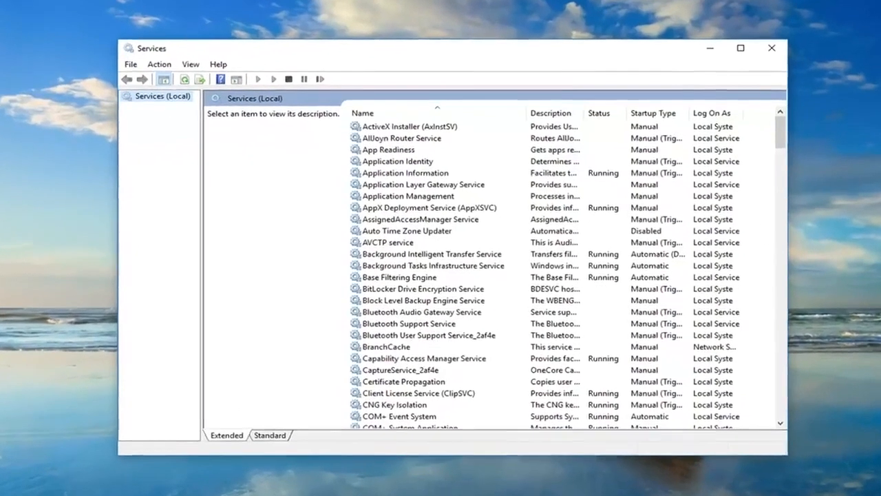
- Stop the Background Intelligent Transfer Service from its Properties dialog and confirm with OK
{"action": "left_click", "coordinate": [419, 219]}
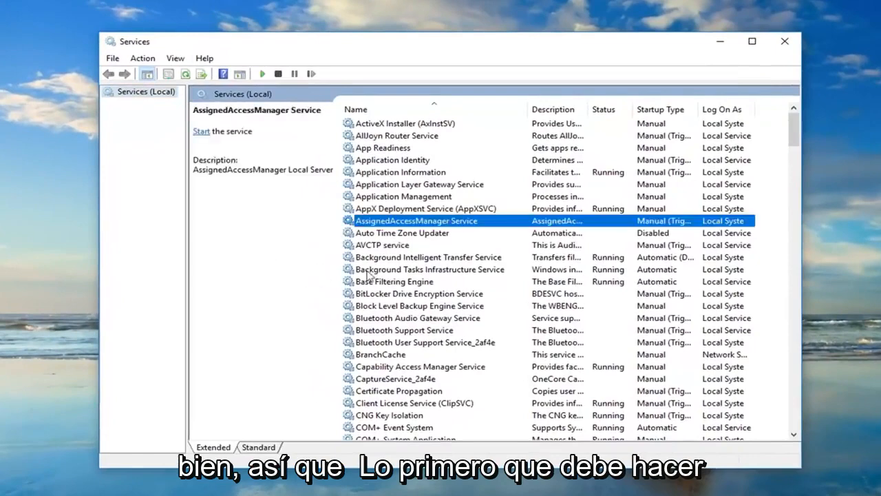
{"action": "left_click", "coordinate": [428, 257]}
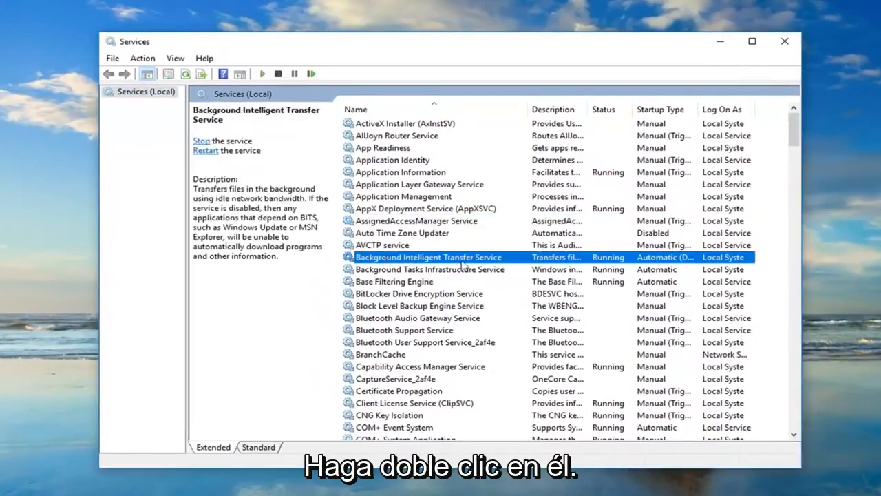
{"action": "double_click", "coordinate": [428, 258]}
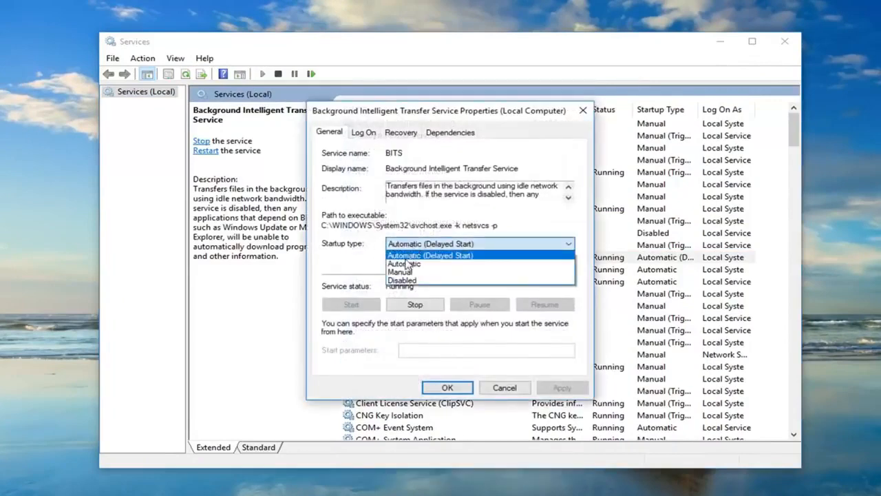
{"action": "left_click", "coordinate": [429, 255]}
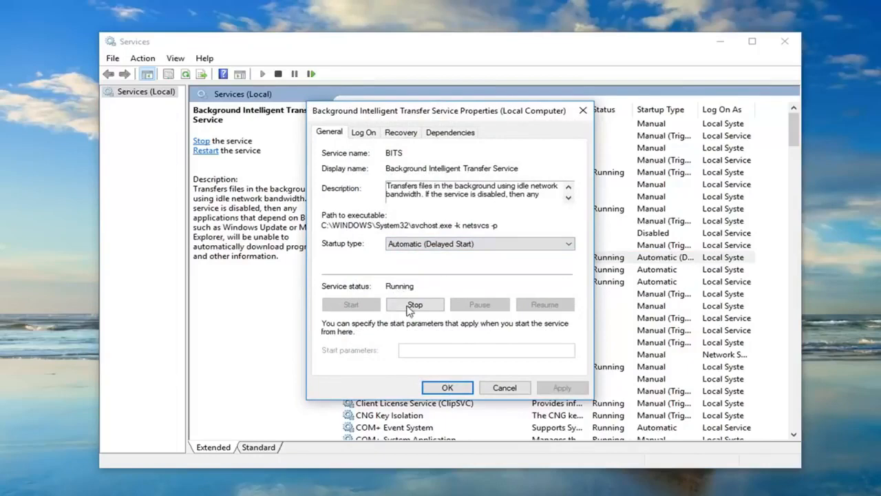
{"action": "left_click", "coordinate": [415, 304]}
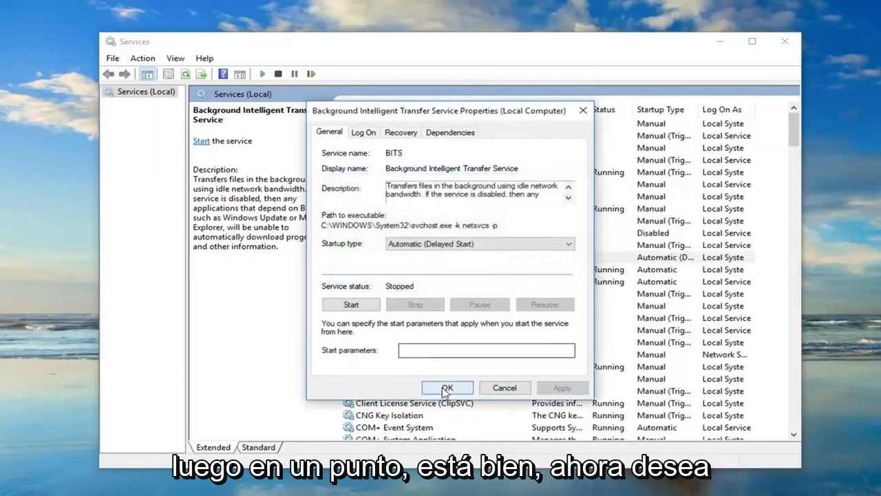
{"action": "left_click", "coordinate": [446, 387]}
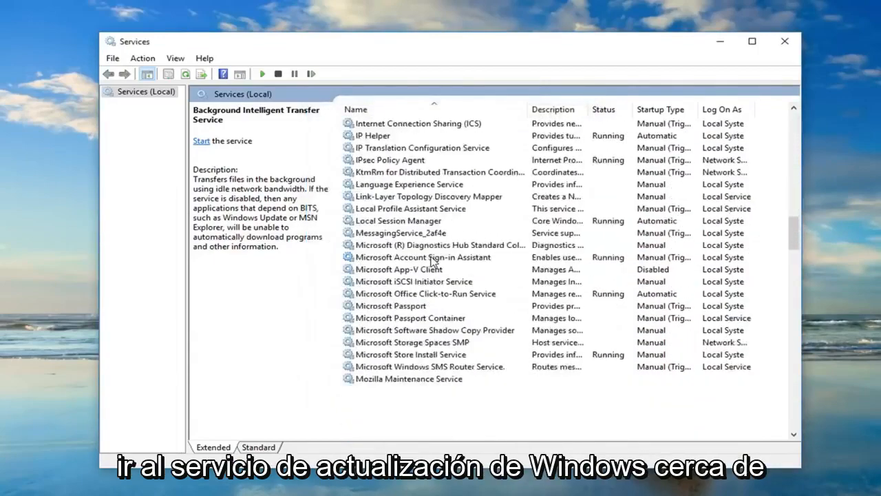
- Stop the Windows Update service from its Properties dialog, which reports it could not be stopped
{"action": "scroll", "scroll_direction": "down", "scroll_amount": 3}
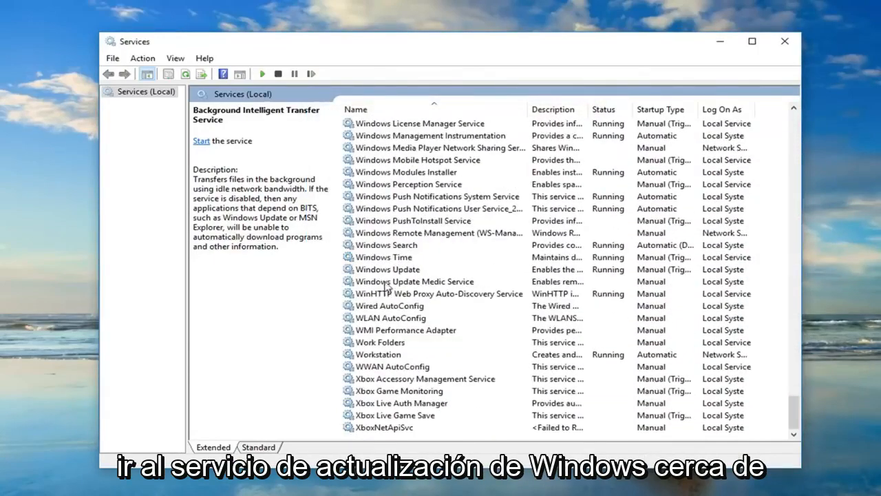
{"action": "double_click", "coordinate": [385, 269]}
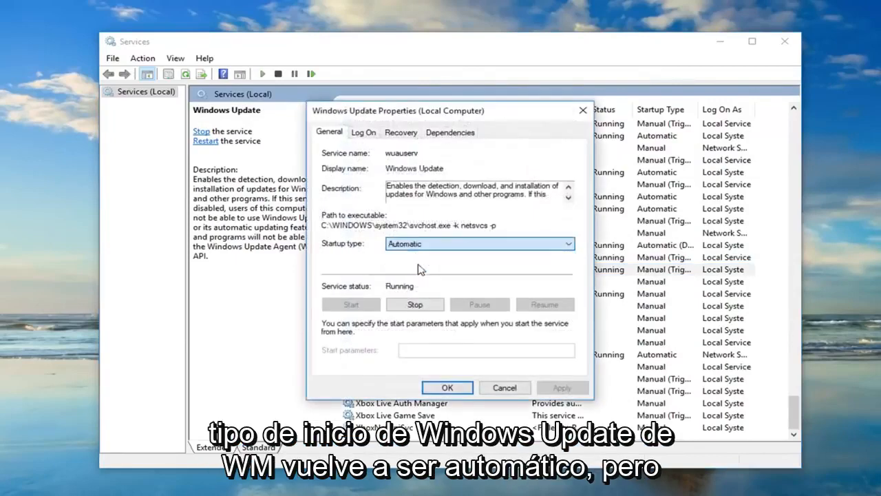
{"action": "left_click", "coordinate": [416, 304]}
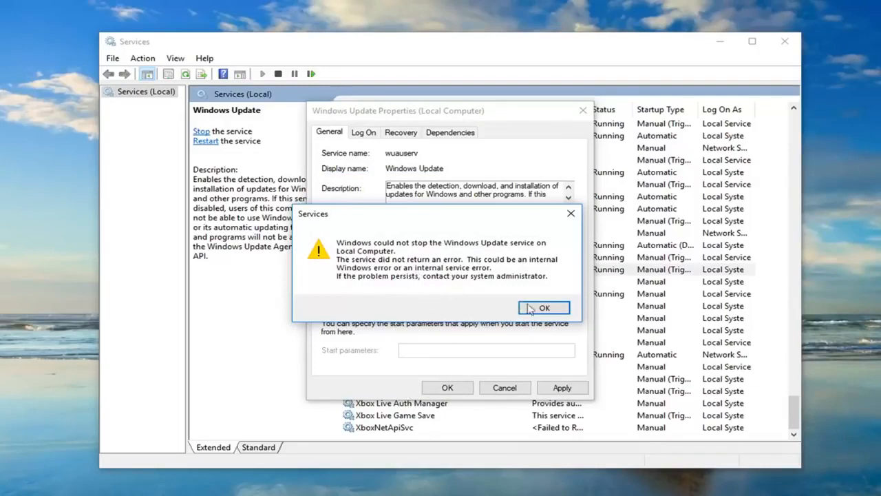
- Dismiss the could-not-stop error, close Service Control and confirm the Windows Update properties
{"action": "left_click", "coordinate": [544, 308]}
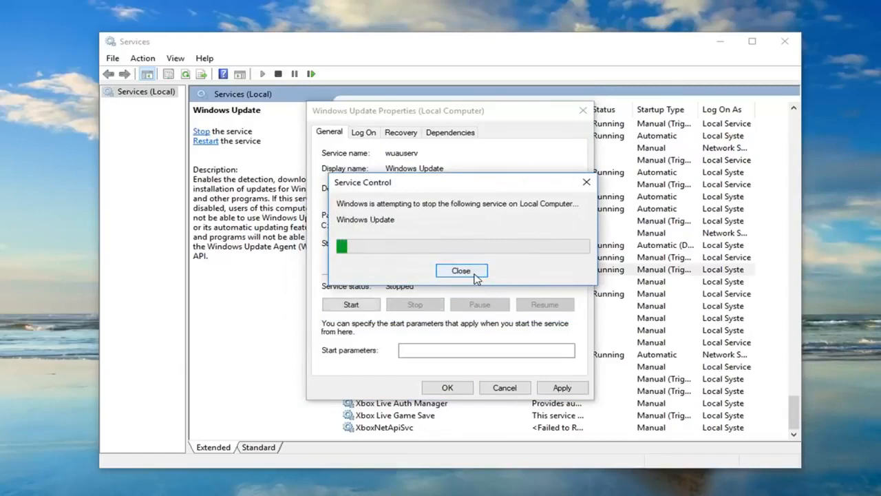
{"action": "left_click", "coordinate": [461, 270]}
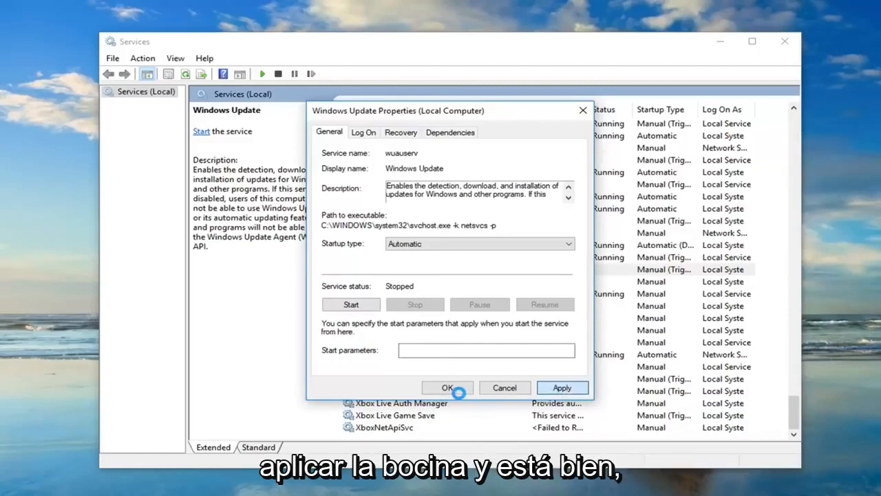
{"action": "left_click", "coordinate": [448, 387]}
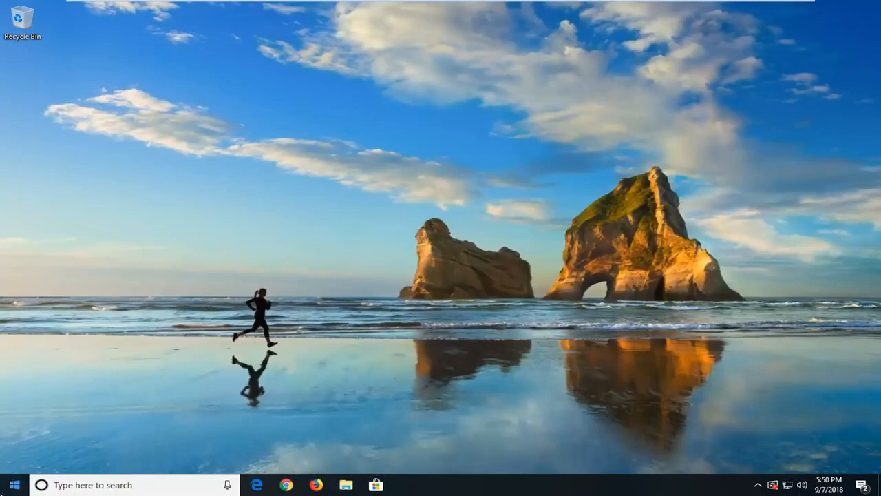
- Search Start for "windows explorer" and launch File Explorer
{"action": "left_click", "coordinate": [11, 485]}
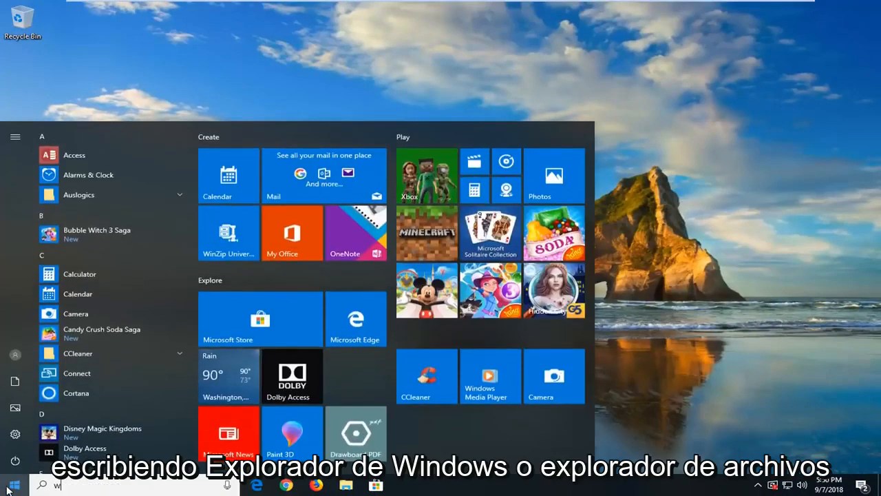
{"action": "type", "text": "indows"}
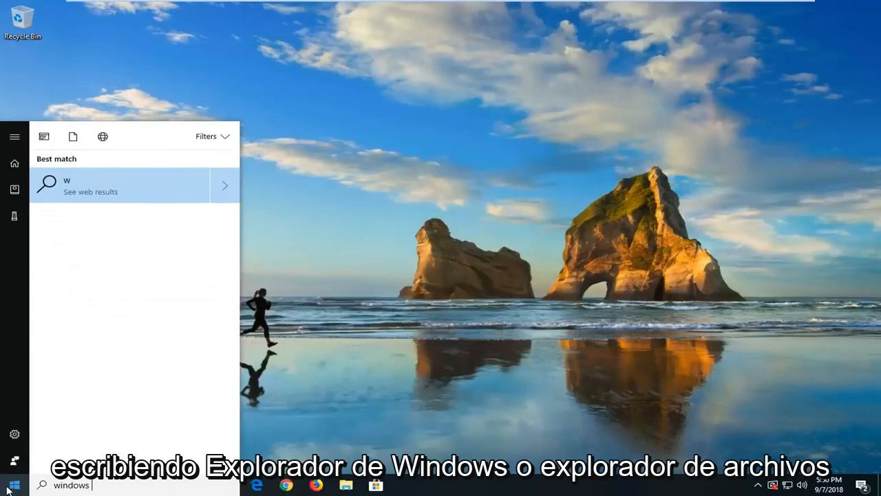
{"action": "type", "text": "explorer"}
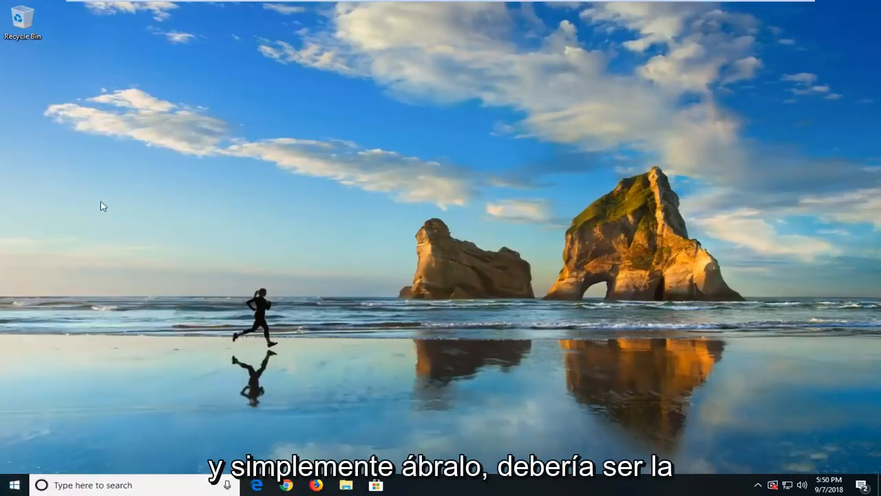
{"action": "left_click", "coordinate": [345, 484]}
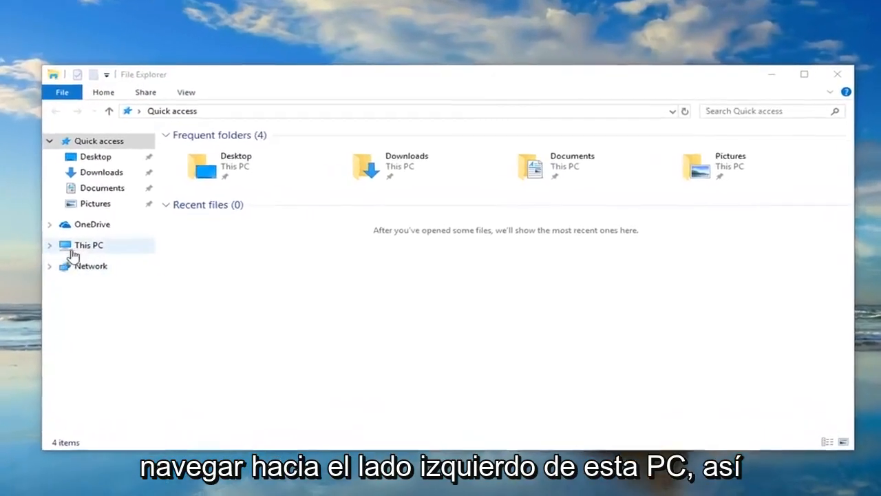
- Browse This PC to C:\Windows\SoftwareDistribution\Download and view its cached update folders
{"action": "left_click", "coordinate": [89, 245]}
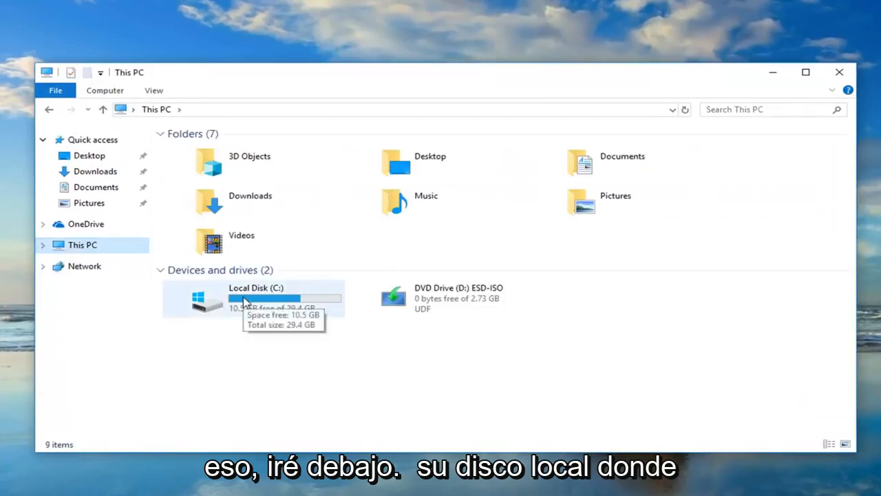
{"action": "mouse_move", "coordinate": [259, 318]}
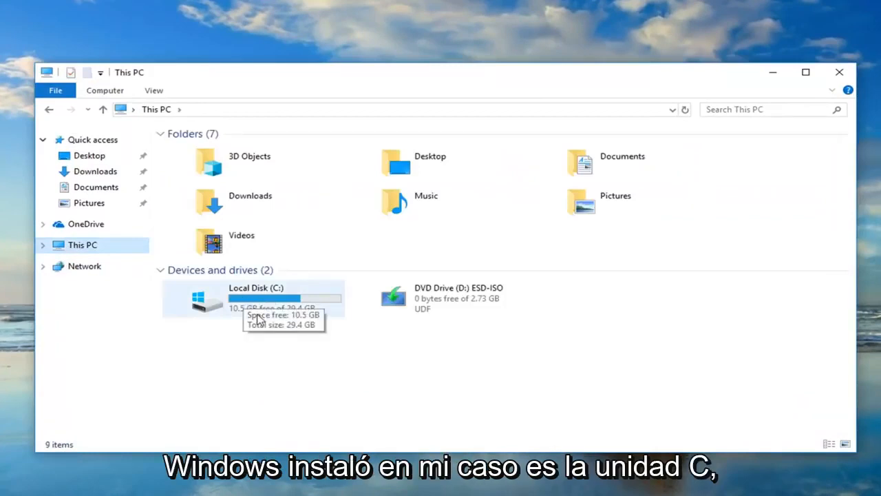
{"action": "double_click", "coordinate": [256, 300]}
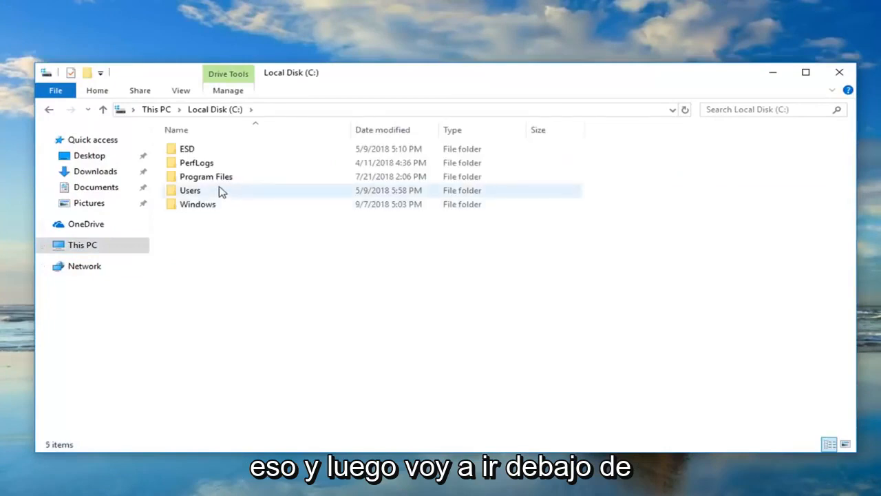
{"action": "double_click", "coordinate": [198, 204]}
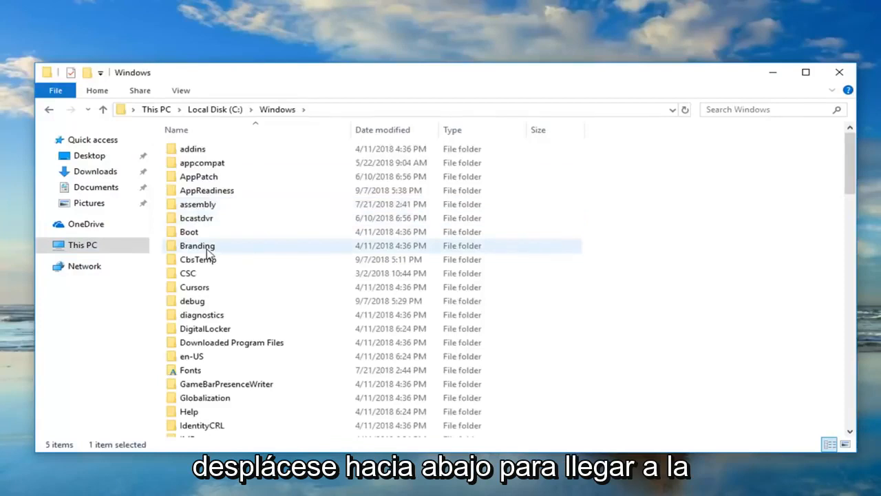
{"action": "scroll", "scroll_direction": "down", "scroll_amount": 3}
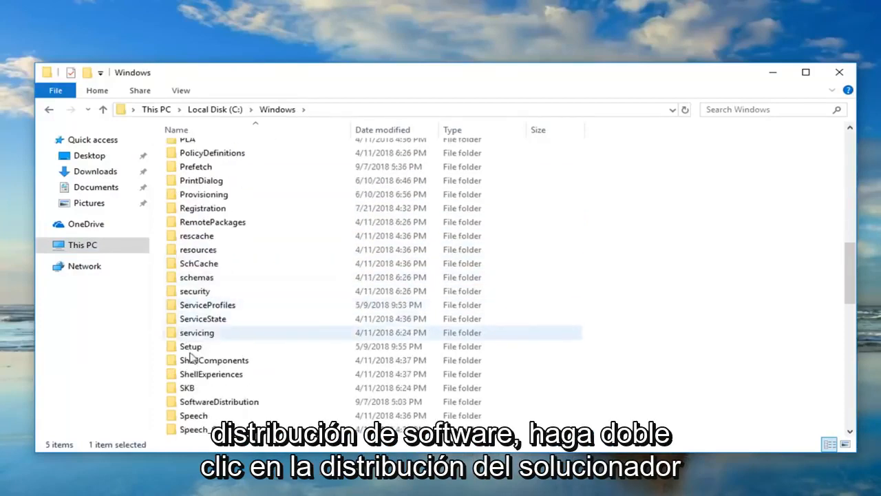
{"action": "double_click", "coordinate": [217, 402]}
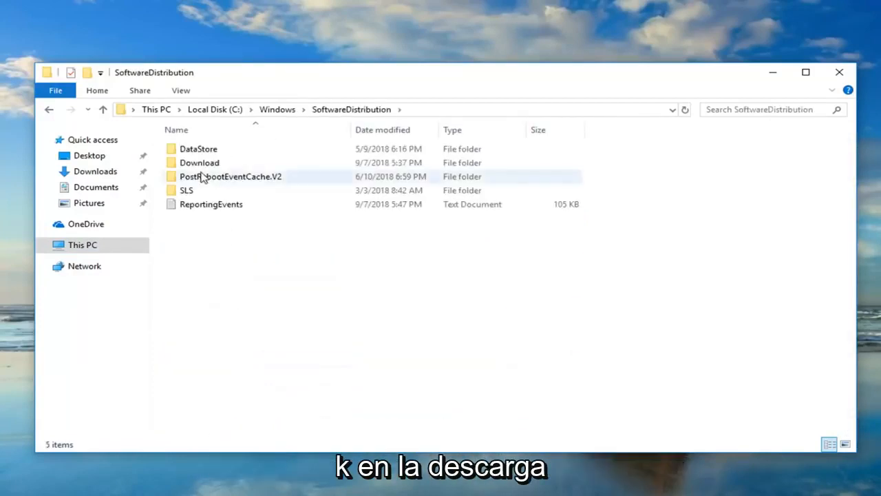
{"action": "left_click", "coordinate": [200, 162]}
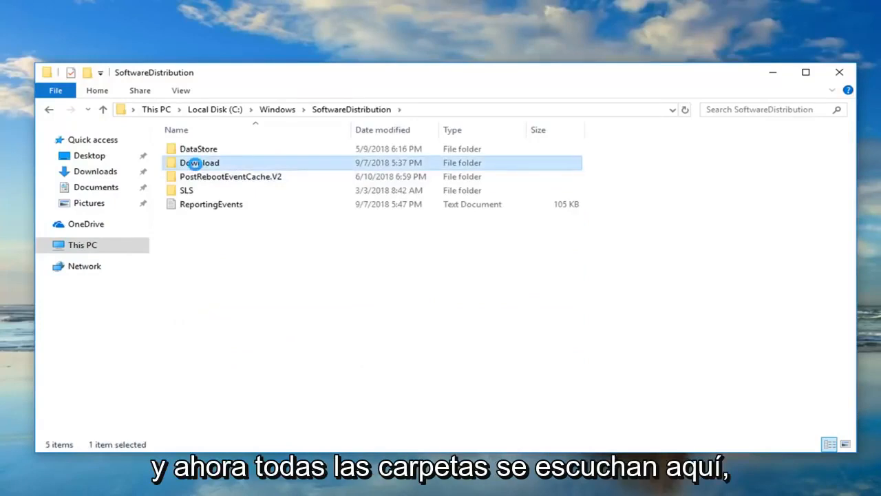
{"action": "double_click", "coordinate": [199, 162]}
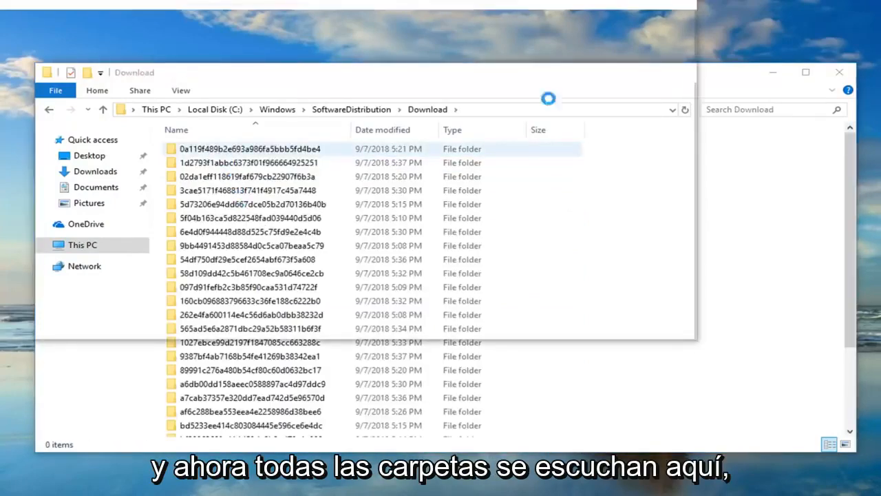
{"action": "left_click", "coordinate": [248, 218]}
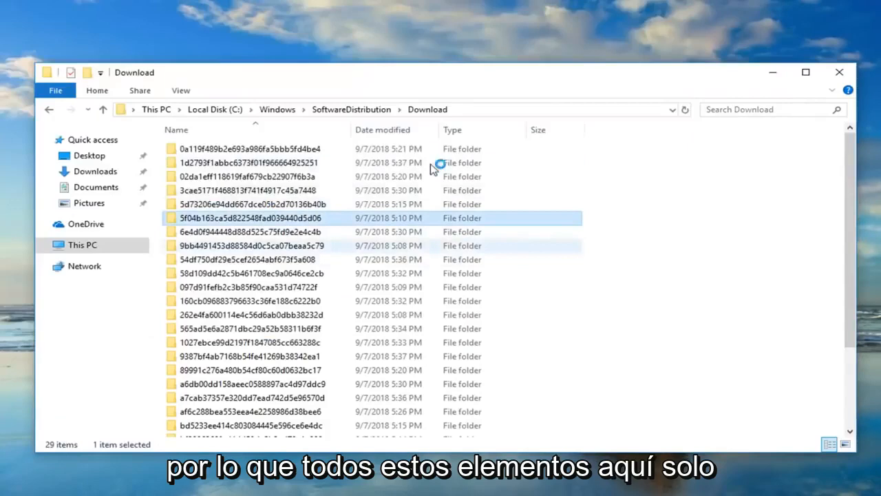
{"action": "left_click", "coordinate": [251, 176]}
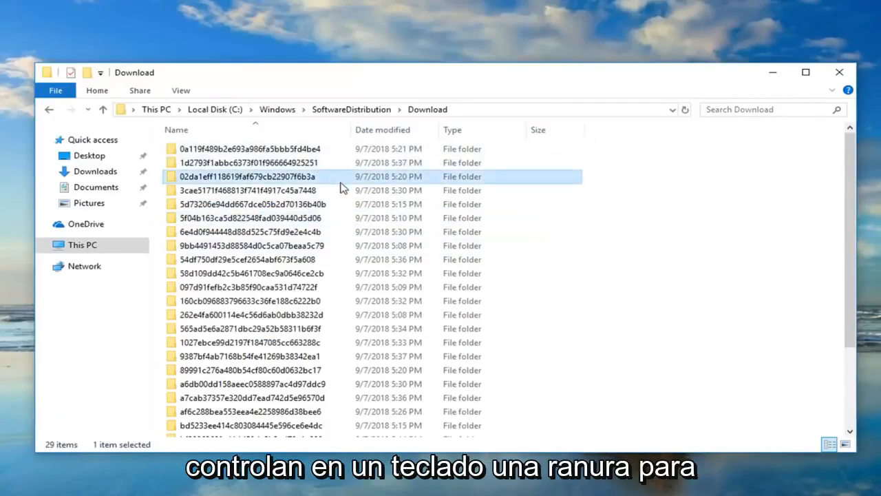
- Select all 29 cached update folders in Download with Ctrl+A
{"action": "key", "text": "ctrl+a"}
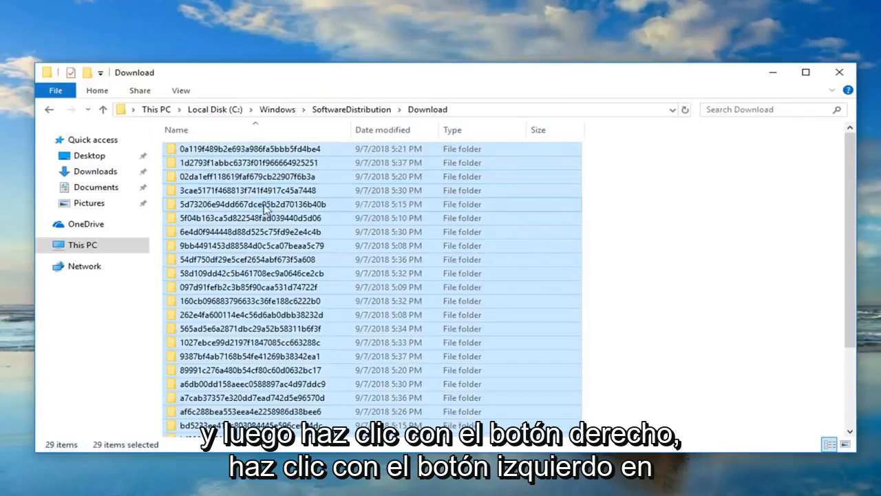
{"action": "mouse_move", "coordinate": [314, 303]}
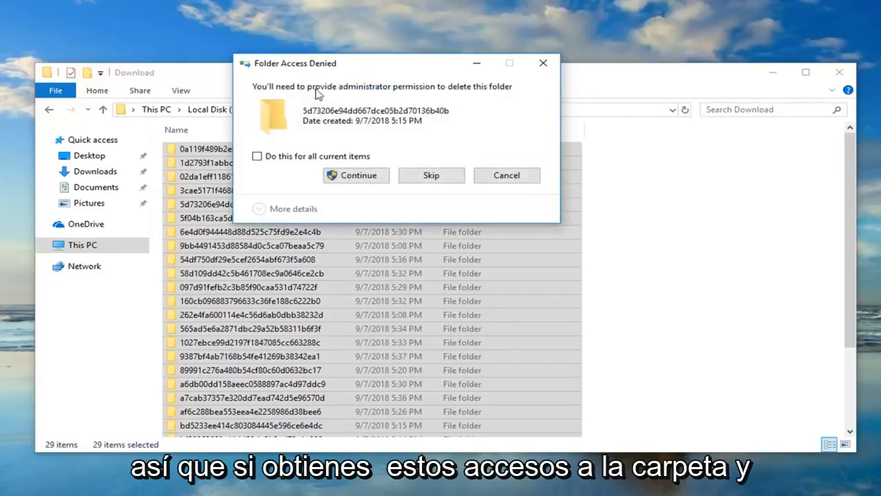
- Grant administrator permission for all current items so every update folder is deleted
{"action": "left_click", "coordinate": [256, 155]}
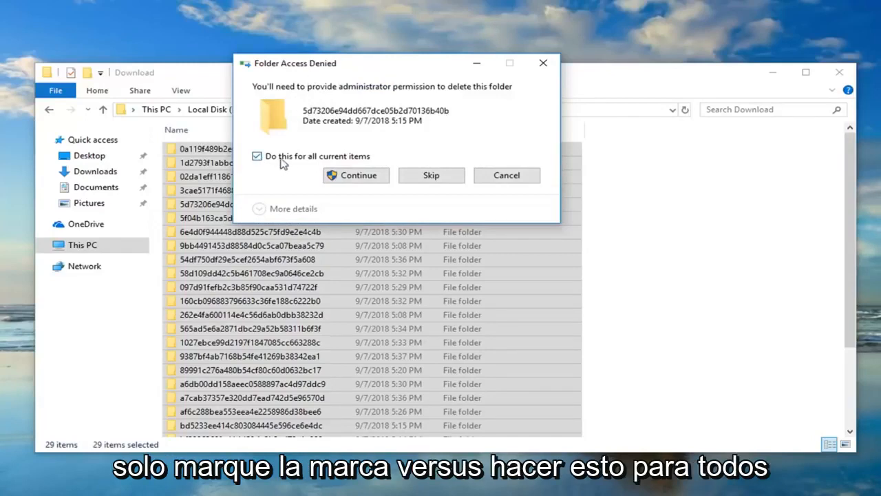
{"action": "left_click", "coordinate": [355, 175]}
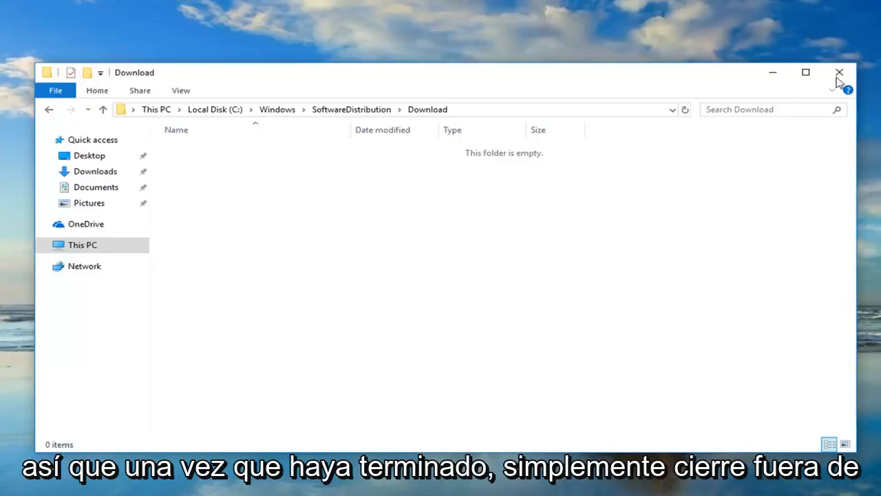
- Close the emptied Download folder window
{"action": "left_click", "coordinate": [839, 71]}
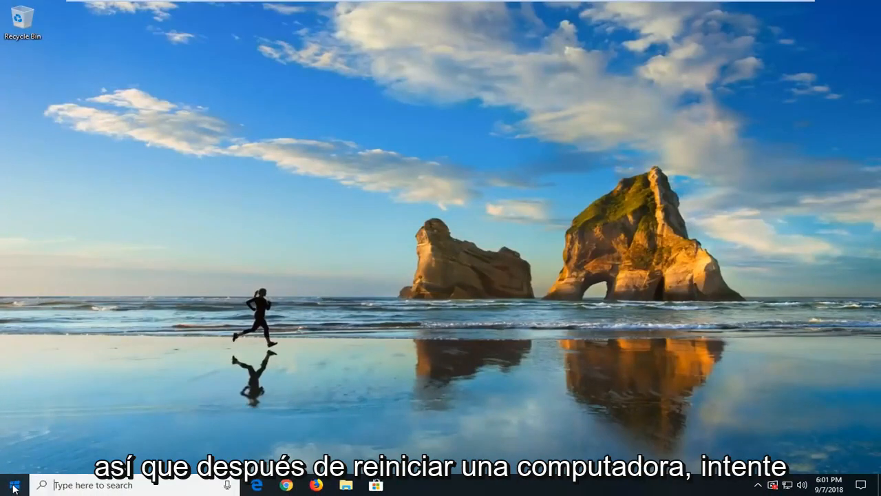
- Search Start for "cmd" and run Command Prompt as administrator
{"action": "type", "text": "cm"}
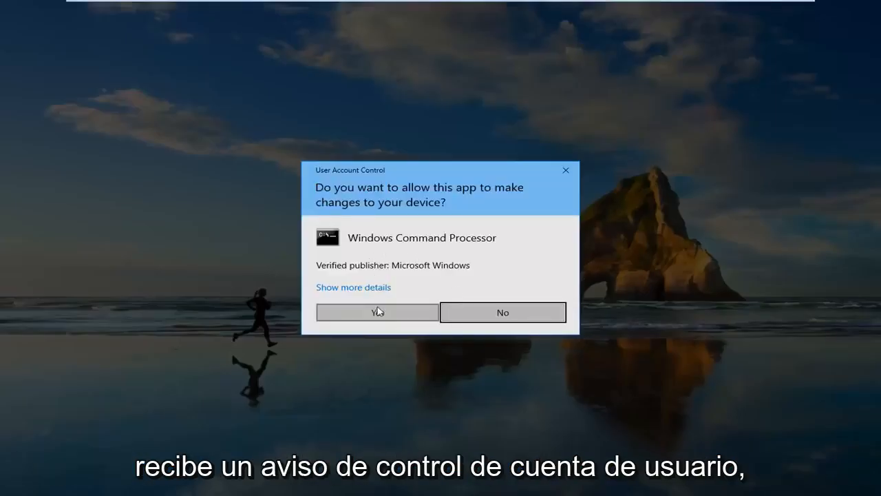
{"action": "left_click", "coordinate": [377, 311]}
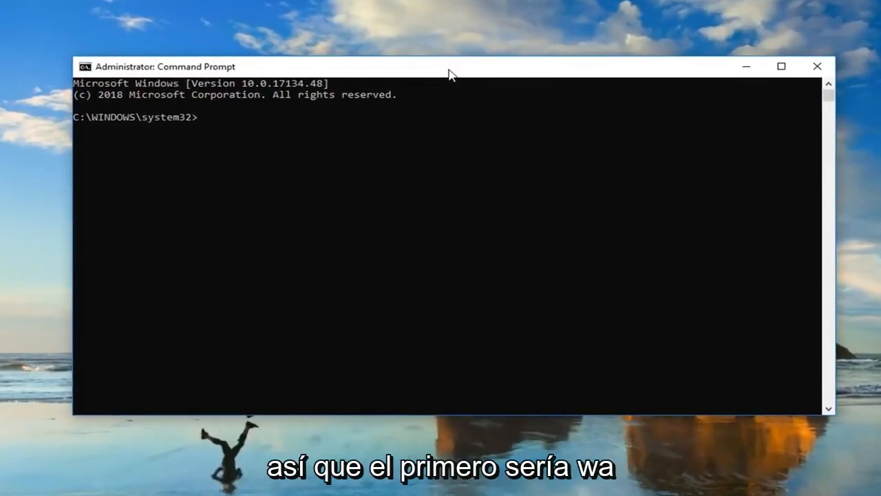
{"action": "mouse_move", "coordinate": [203, 171]}
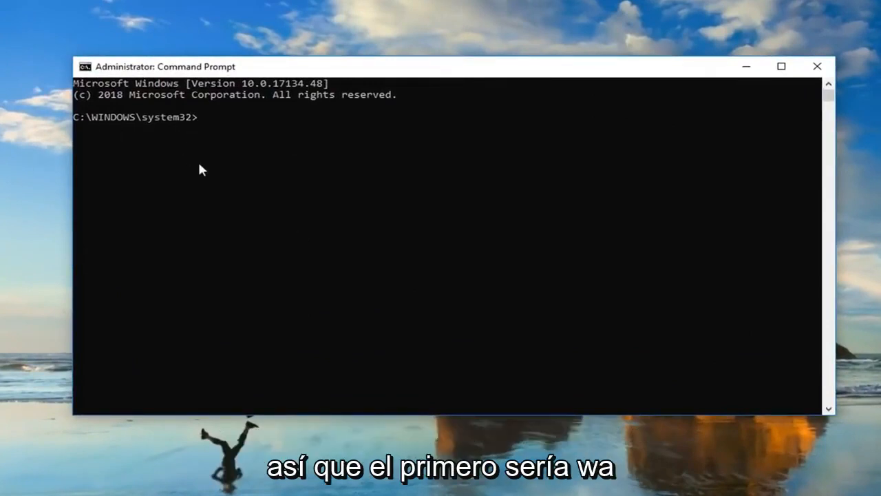
- Run sfc /scannow at the administrator prompt so verification starts at 0%
{"action": "type", "text": "sfc"}
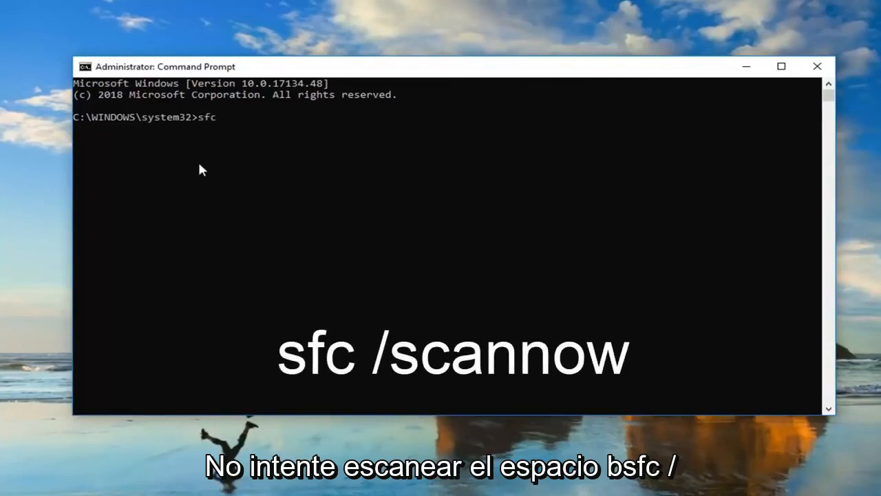
{"action": "type", "text": "/scannow"}
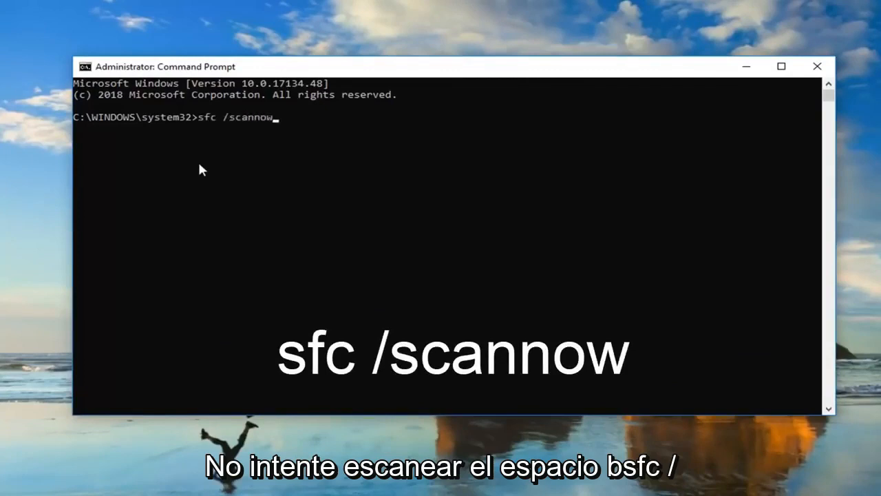
{"action": "mouse_move", "coordinate": [249, 112]}
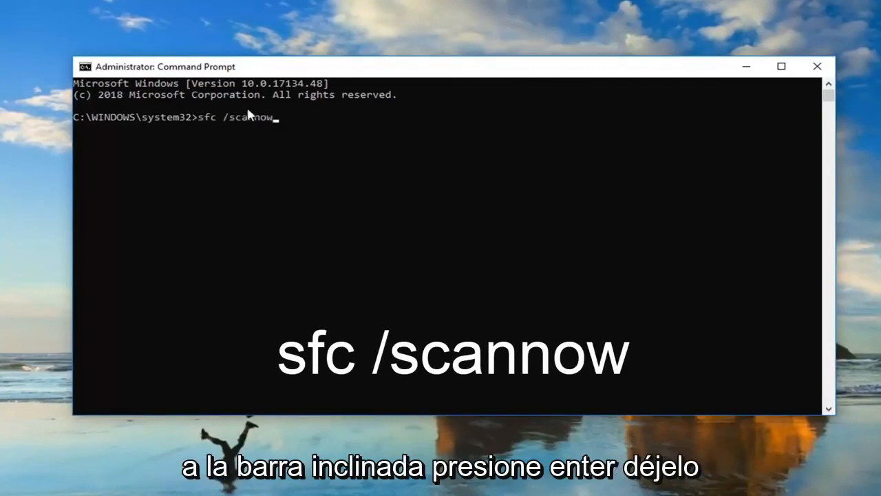
{"action": "key", "text": "Return"}
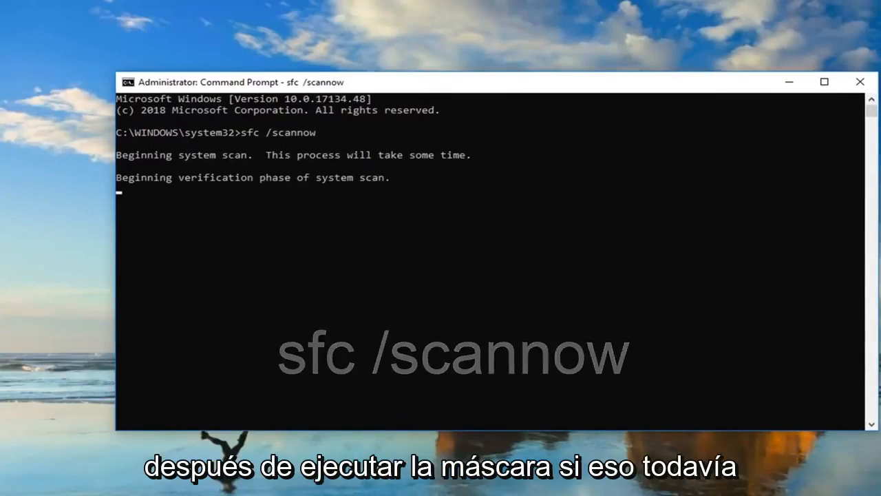
{"action": "left_click", "coordinate": [8, 489]}
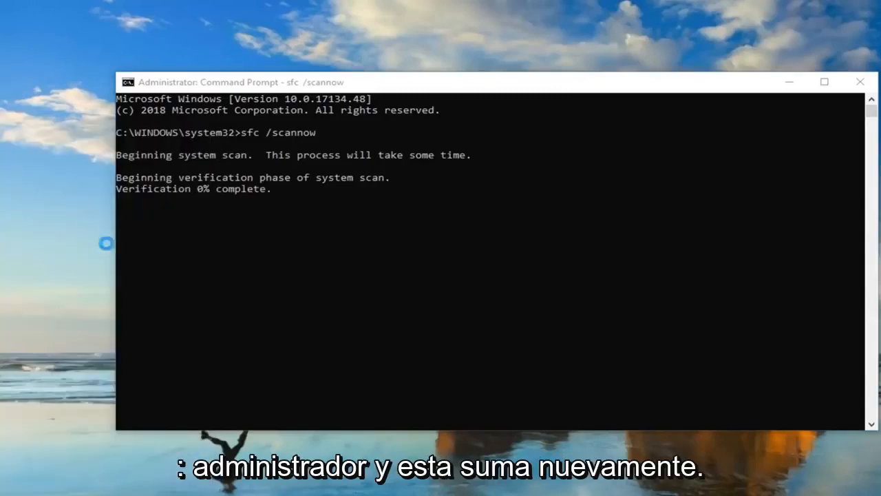
{"action": "mouse_move", "coordinate": [377, 220]}
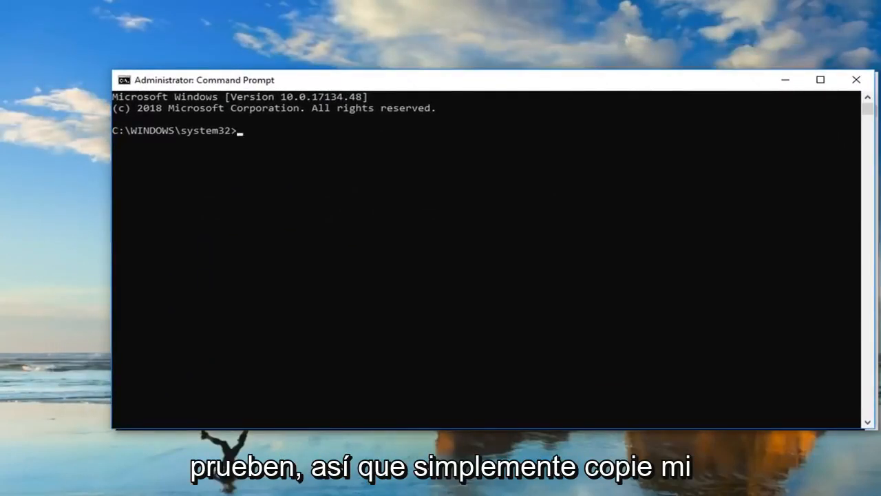
{"action": "mouse_move", "coordinate": [449, 84]}
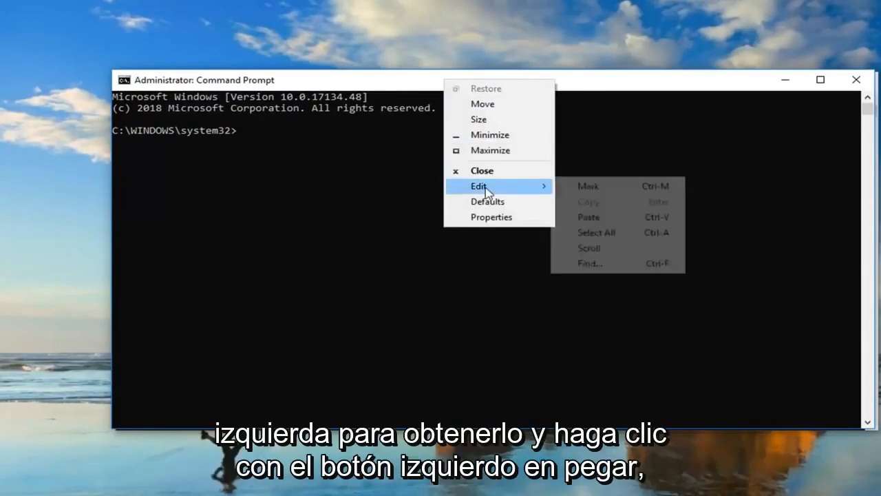
- Paste and run DISM /Online /Cleanup-Image /RestoreHealth, starting the image repair
{"action": "left_click", "coordinate": [589, 218]}
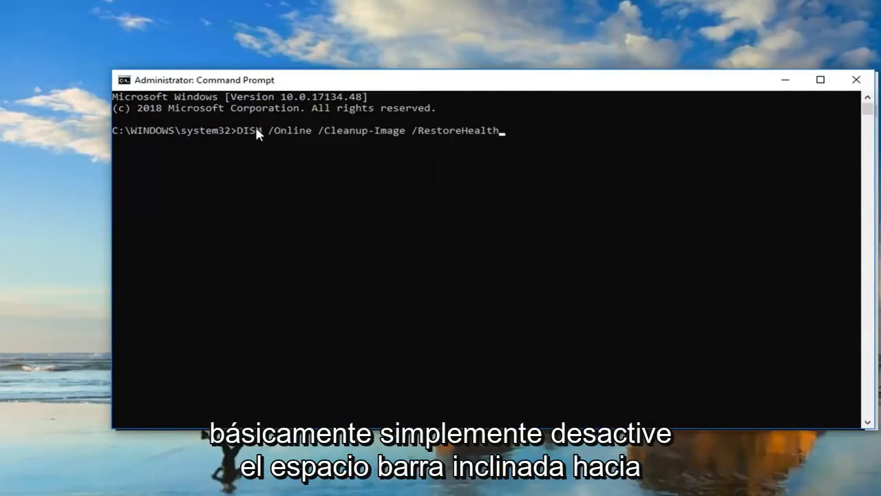
{"action": "mouse_move", "coordinate": [278, 140]}
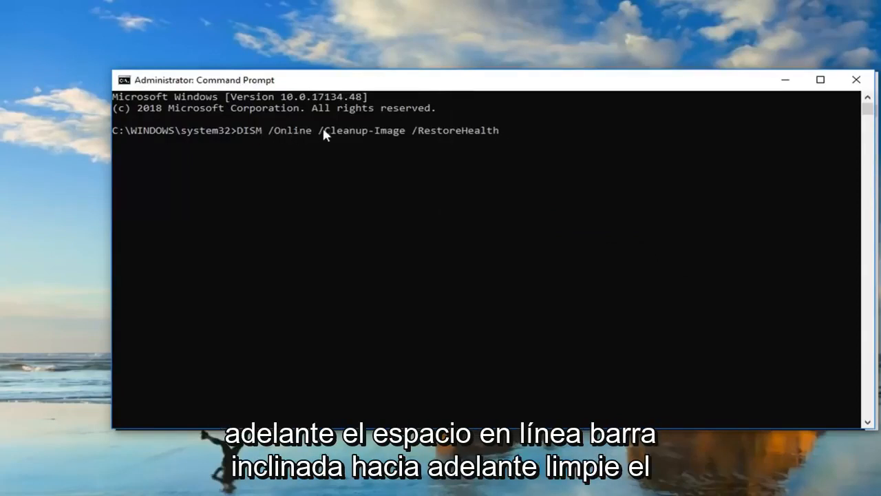
{"action": "mouse_move", "coordinate": [382, 139]}
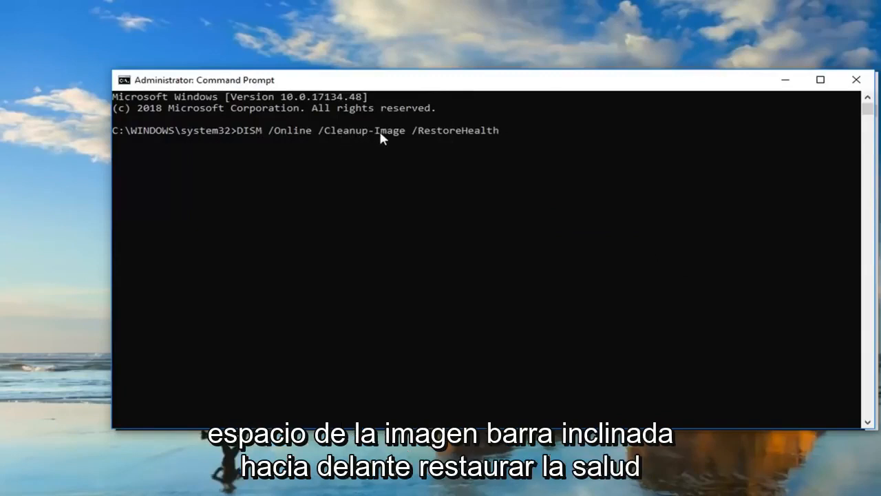
{"action": "mouse_move", "coordinate": [460, 132]}
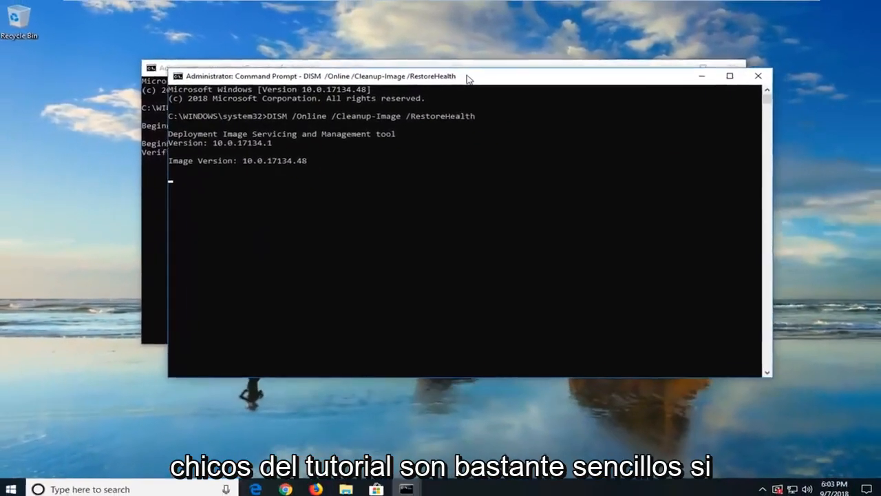
{"action": "left_click_drag", "start_coordinate": [468, 75], "coordinate": [440, 68]}
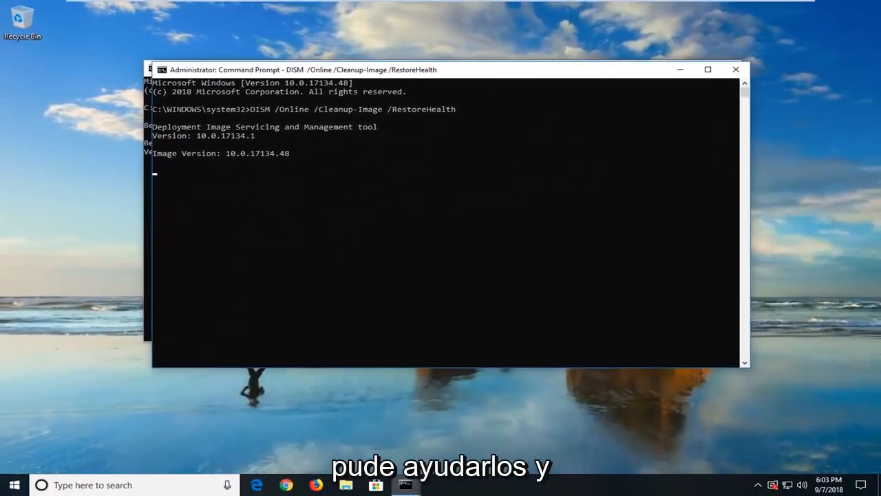